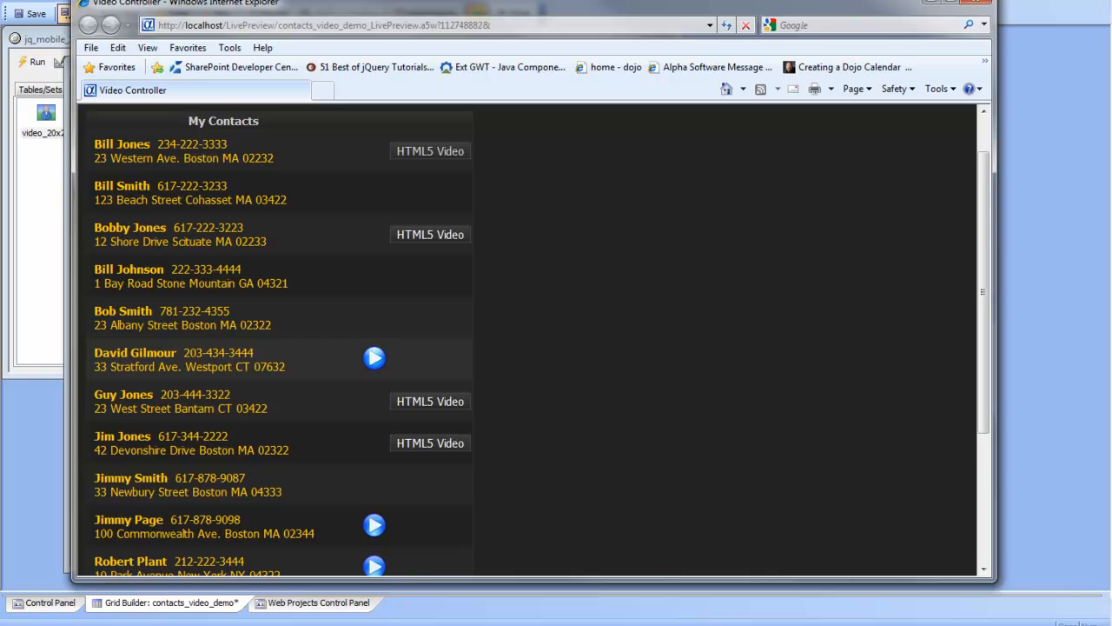
Play David Gilmour's YouTube video in its pop-up player, then close it.
{"action": "left_click", "coordinate": [373, 357]}
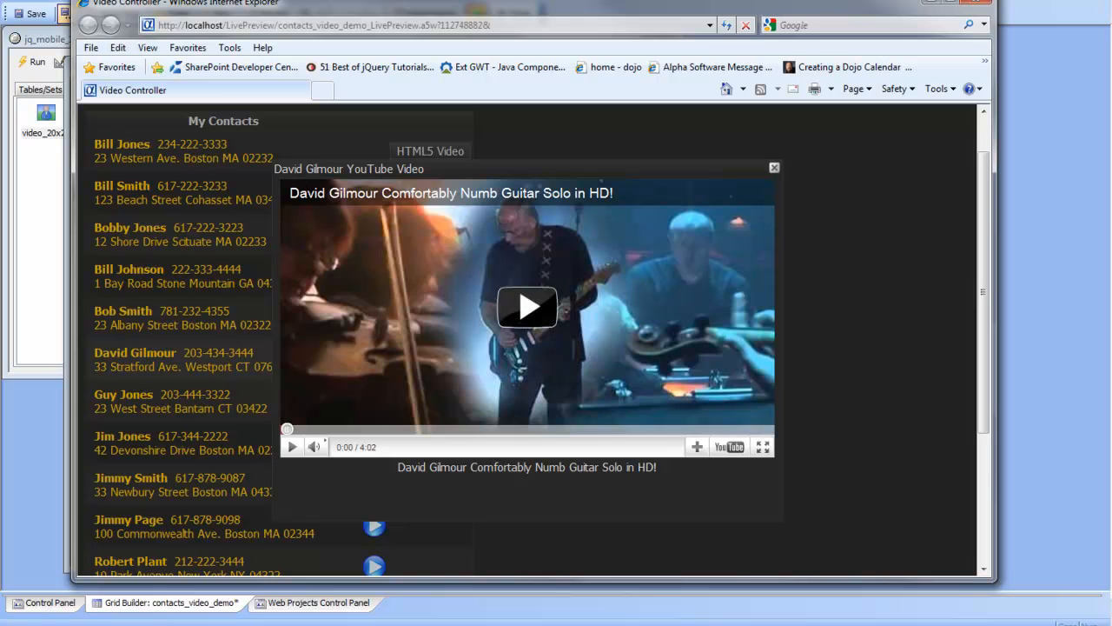
{"action": "left_click", "coordinate": [526, 306]}
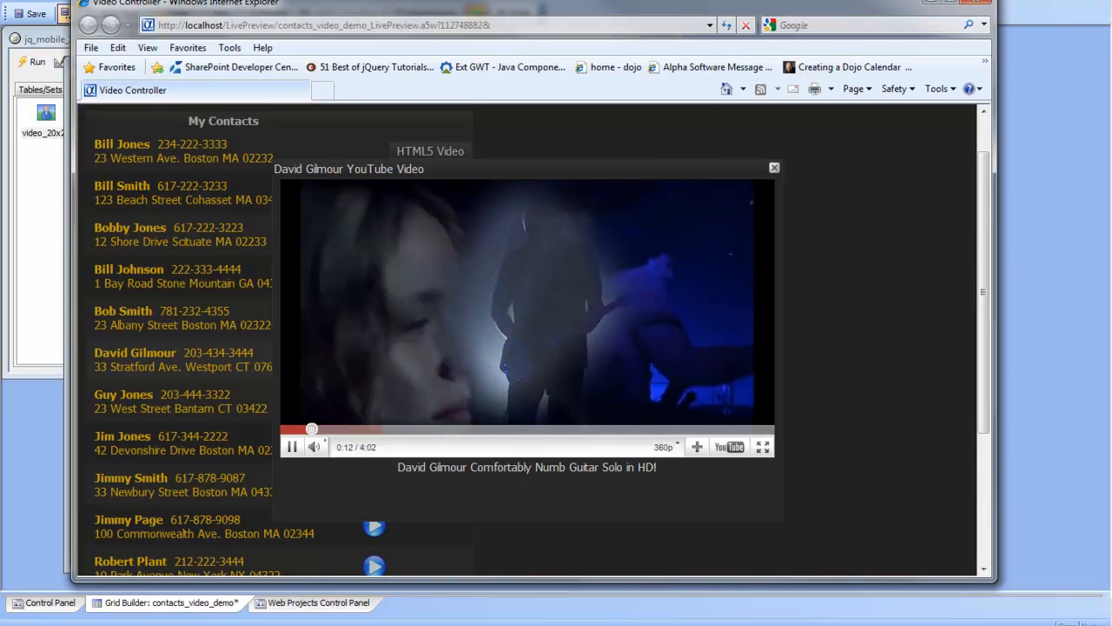
{"action": "left_click", "coordinate": [773, 166]}
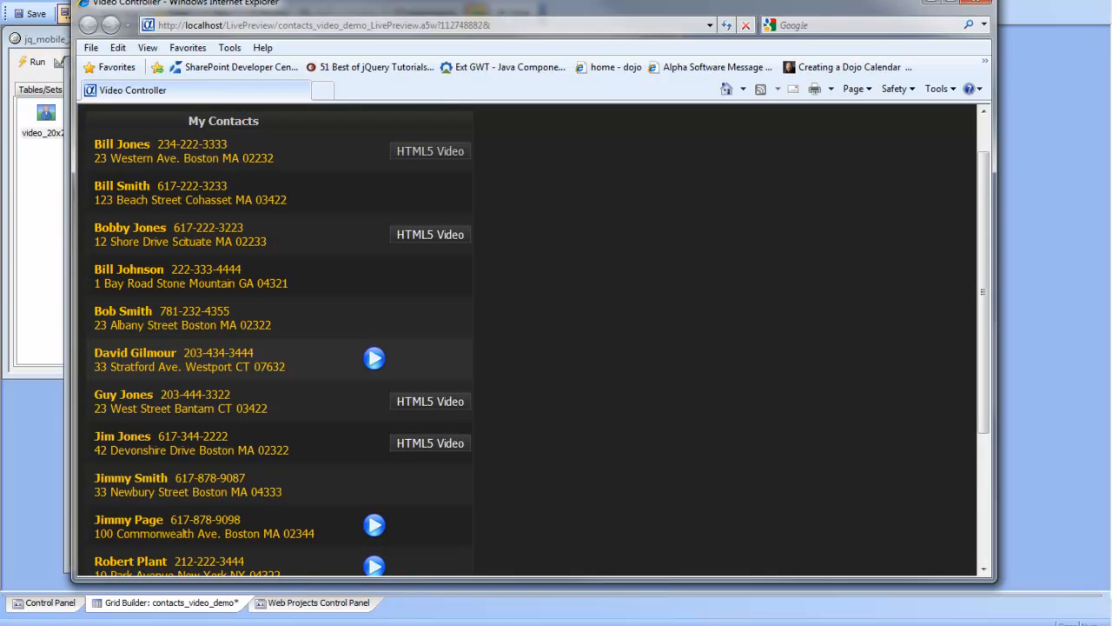
Play Mario Andretti's YouTube video at 720p quality, then close the player.
{"action": "scroll", "scroll_direction": "down", "scroll_amount": 3}
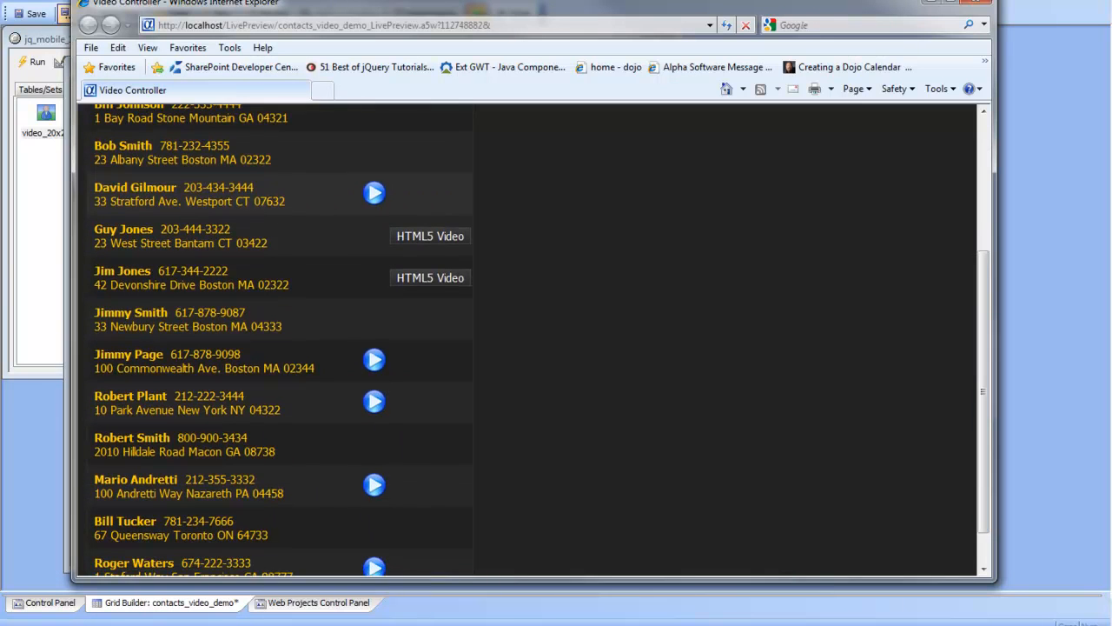
{"action": "left_click", "coordinate": [375, 485]}
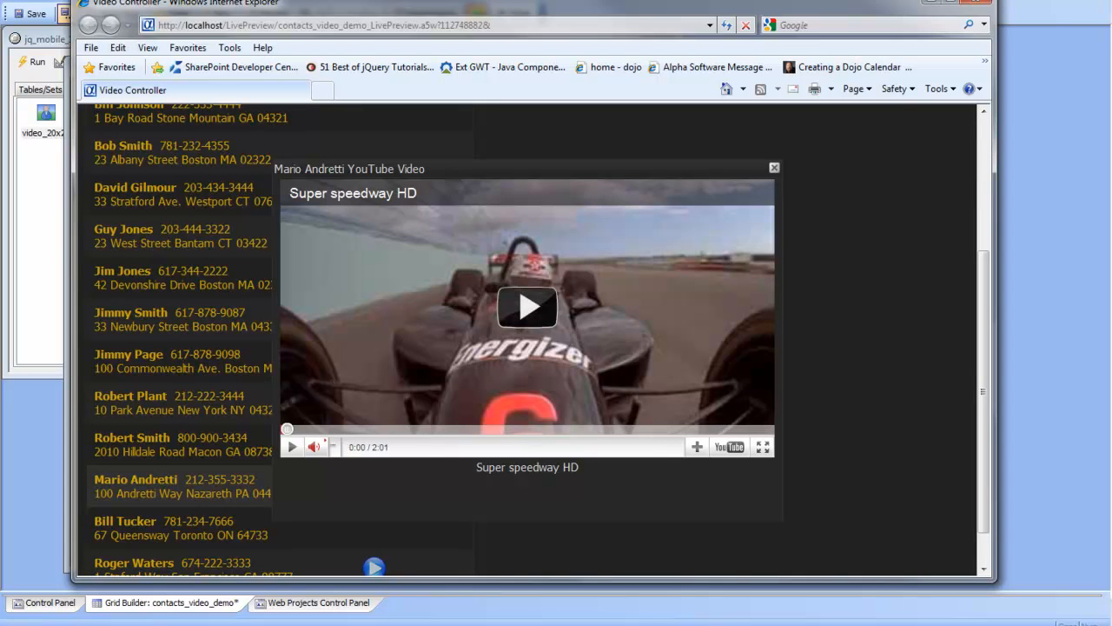
{"action": "left_click", "coordinate": [527, 306]}
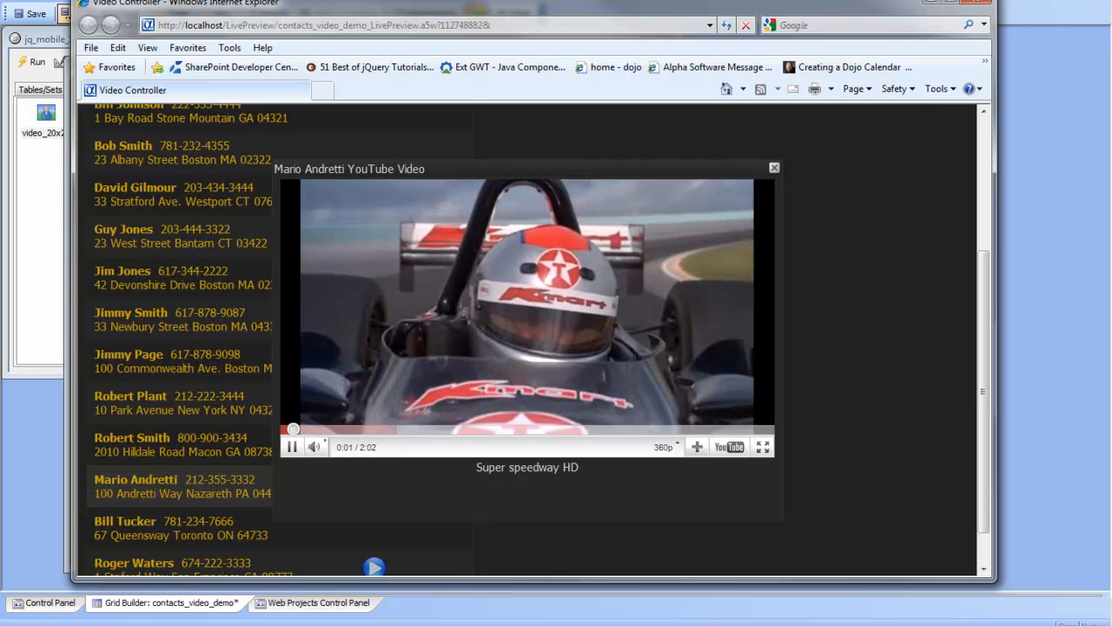
{"action": "left_click", "coordinate": [664, 447]}
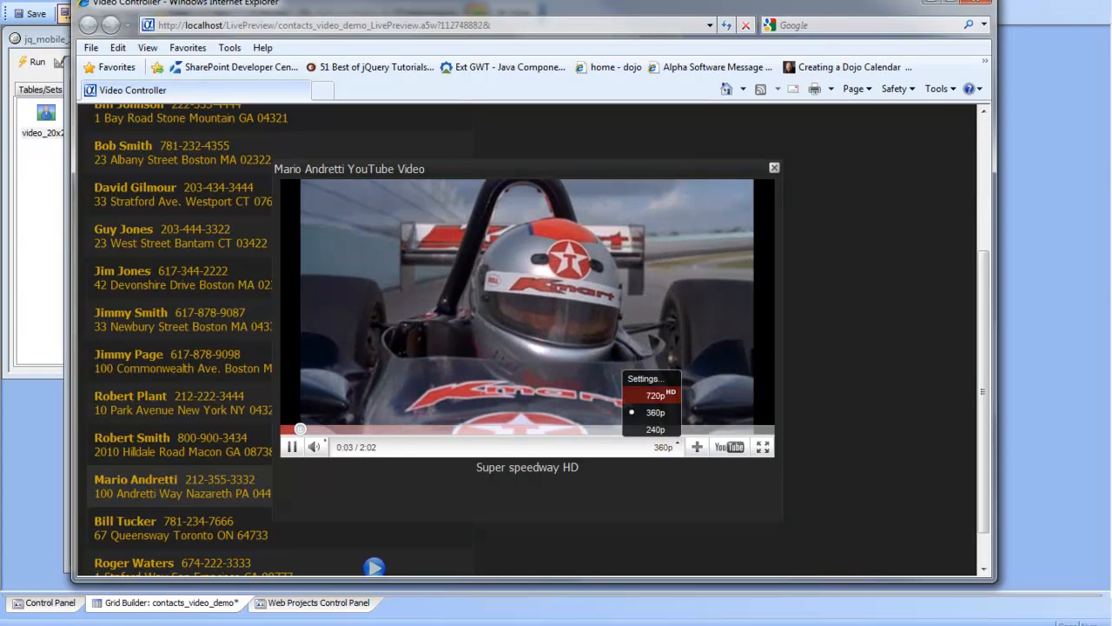
{"action": "left_click", "coordinate": [656, 395]}
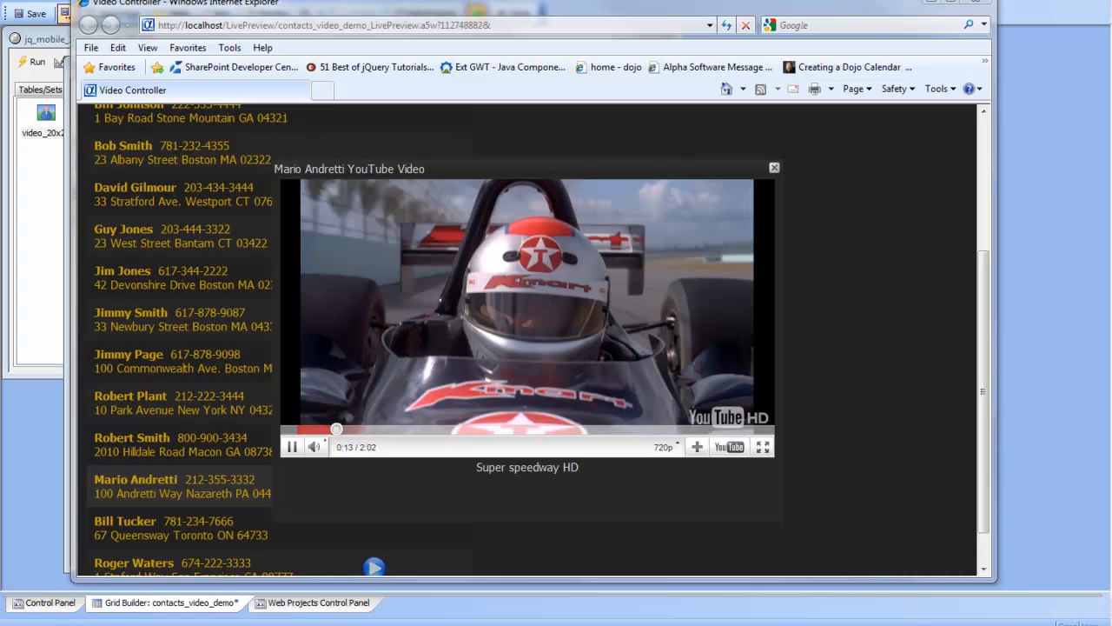
{"action": "left_click", "coordinate": [775, 166]}
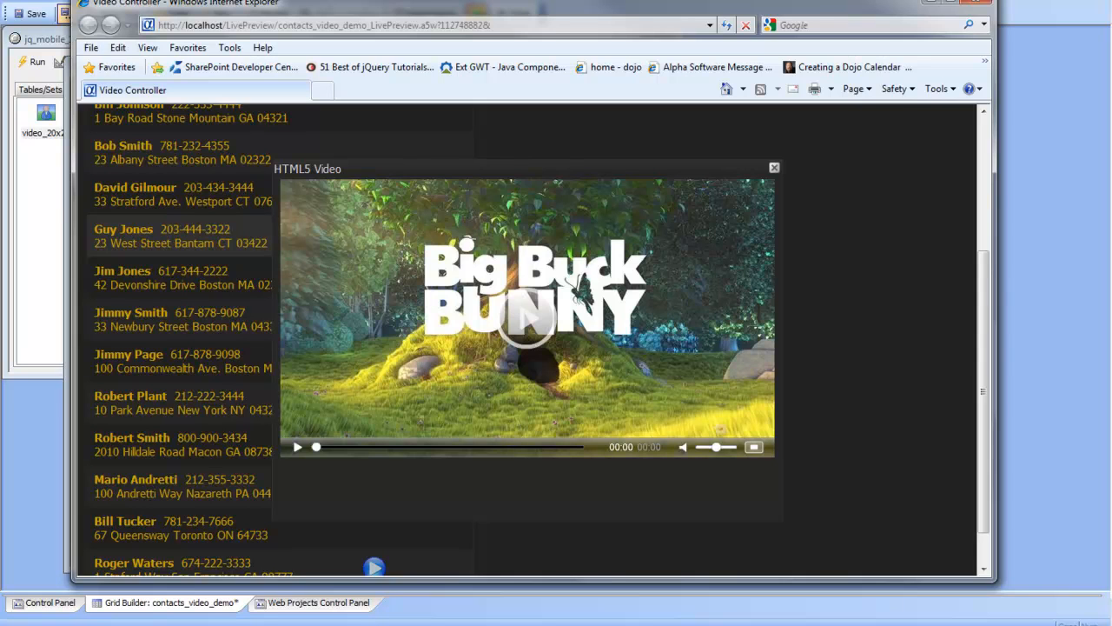
Play Guy Jones's Big Buck Bunny HTML5 video, then close the player.
{"action": "left_click", "coordinate": [298, 447]}
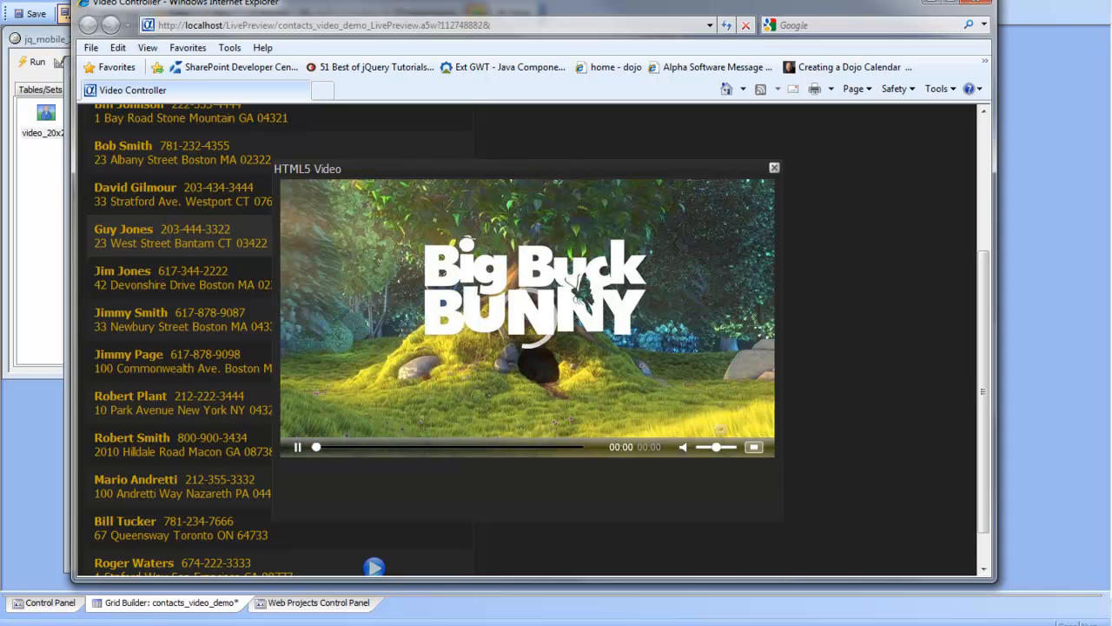
{"action": "left_click", "coordinate": [297, 446]}
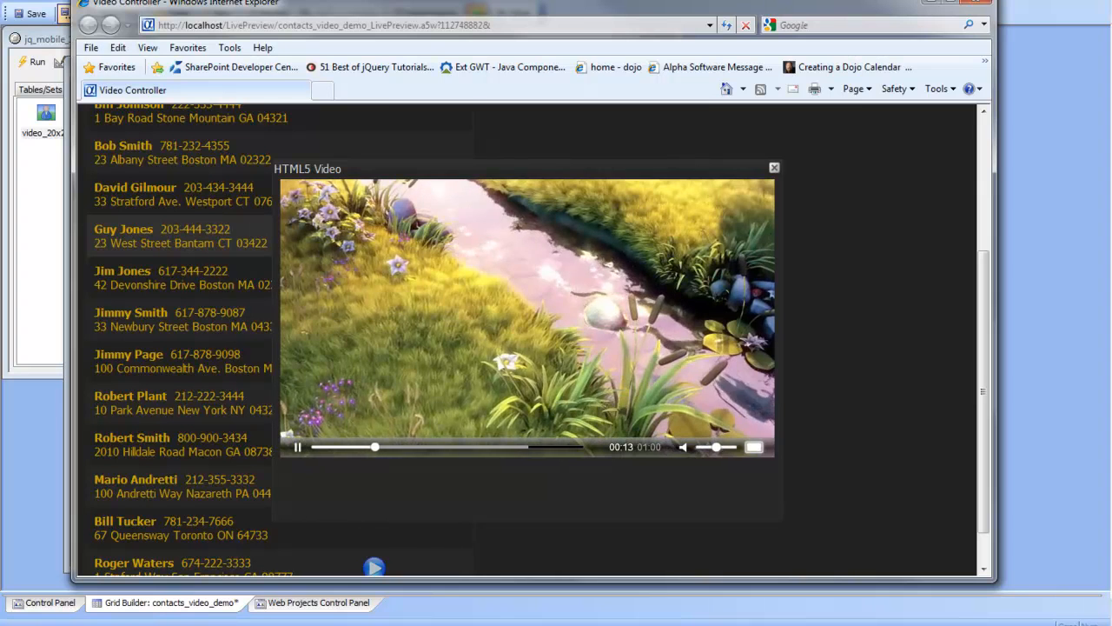
{"action": "left_click", "coordinate": [752, 447]}
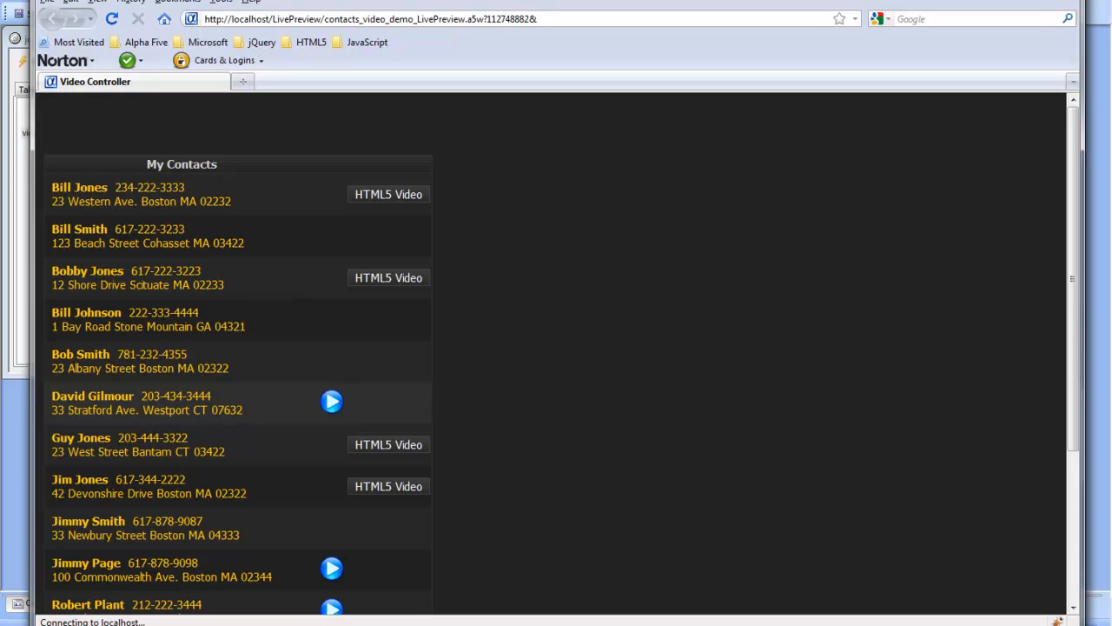
{"action": "left_click", "coordinate": [332, 400]}
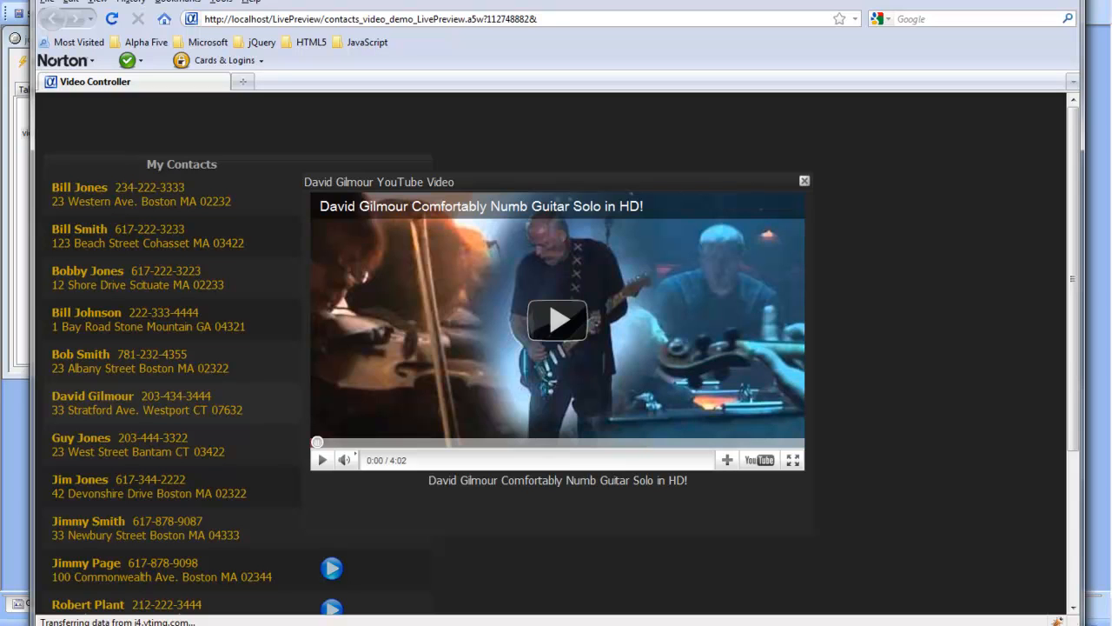
{"action": "left_click", "coordinate": [804, 181]}
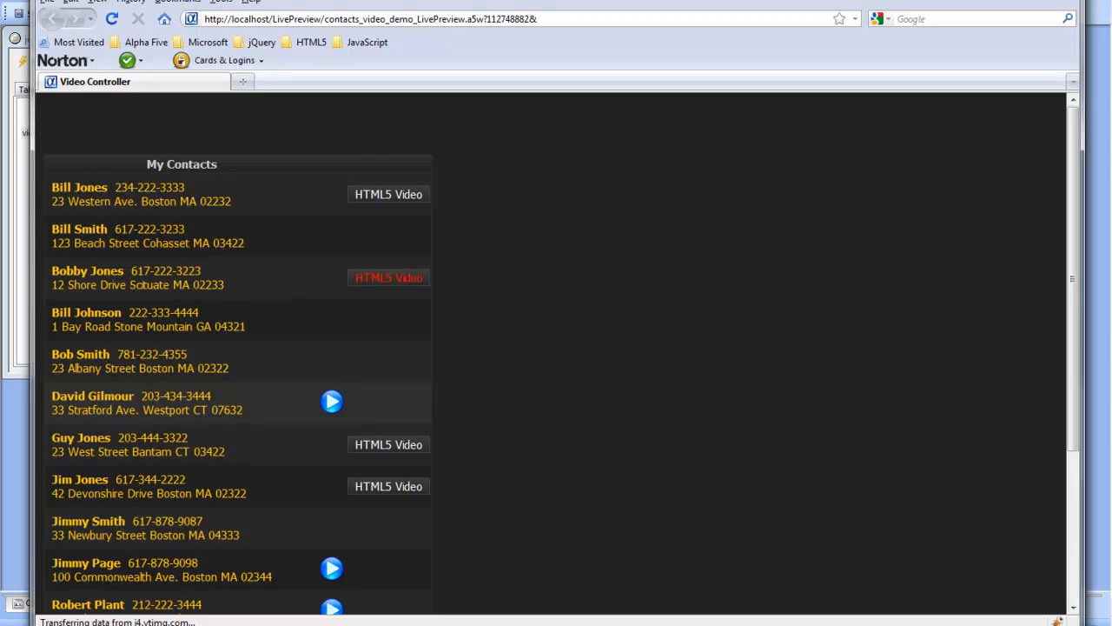
Open Bobby Jones's HTML5 player and play the Big Buck Bunny video in Firefox.
{"action": "left_click", "coordinate": [388, 278]}
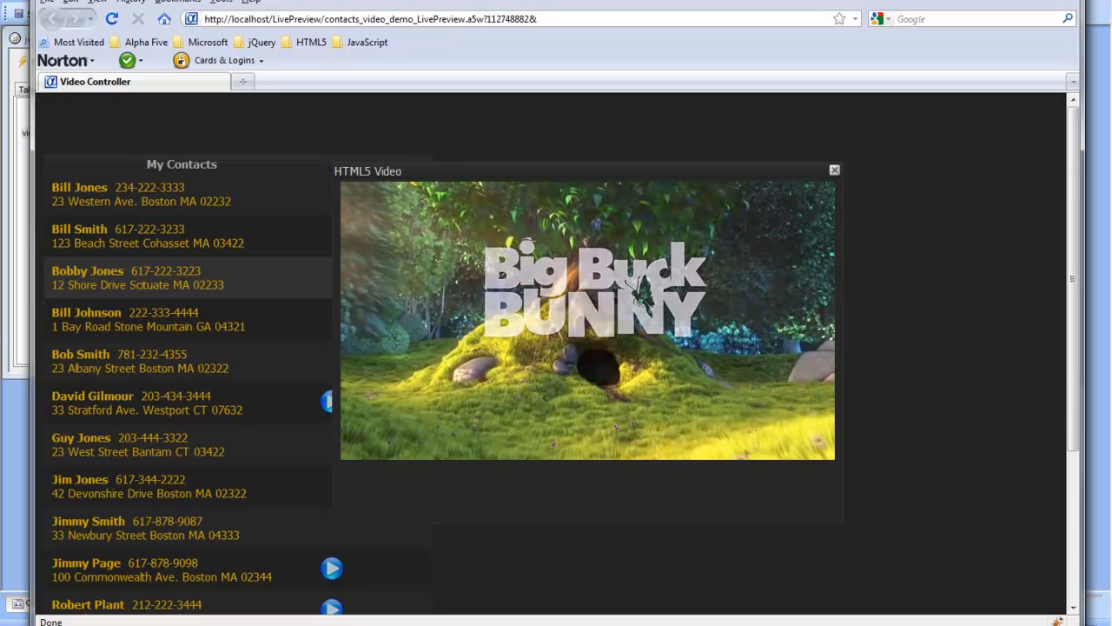
{"action": "left_click", "coordinate": [586, 319]}
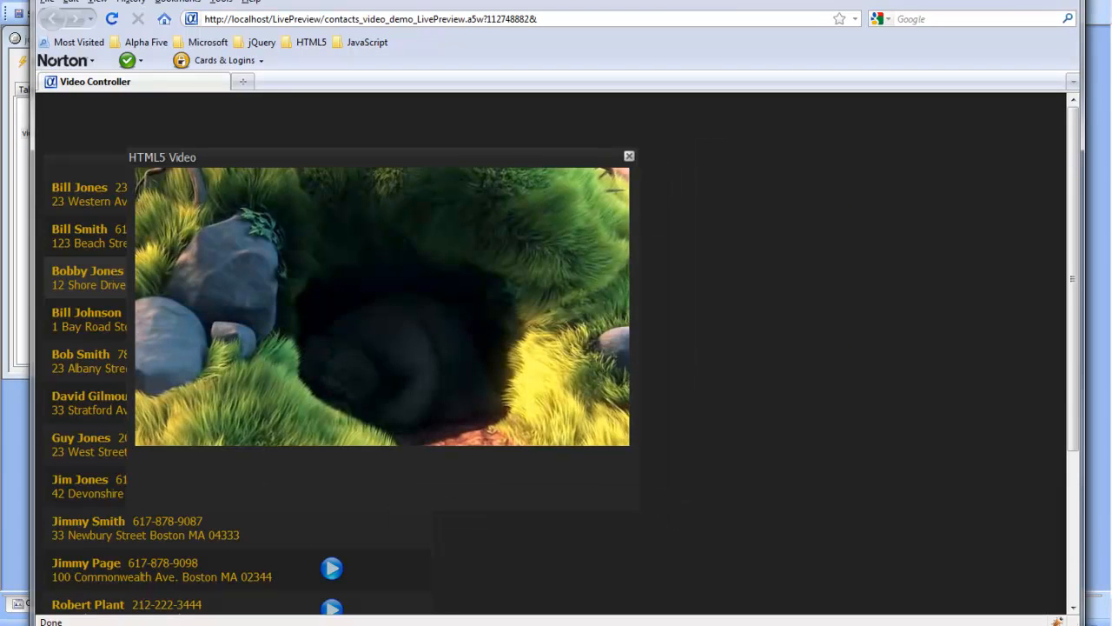
{"action": "left_click", "coordinate": [629, 157]}
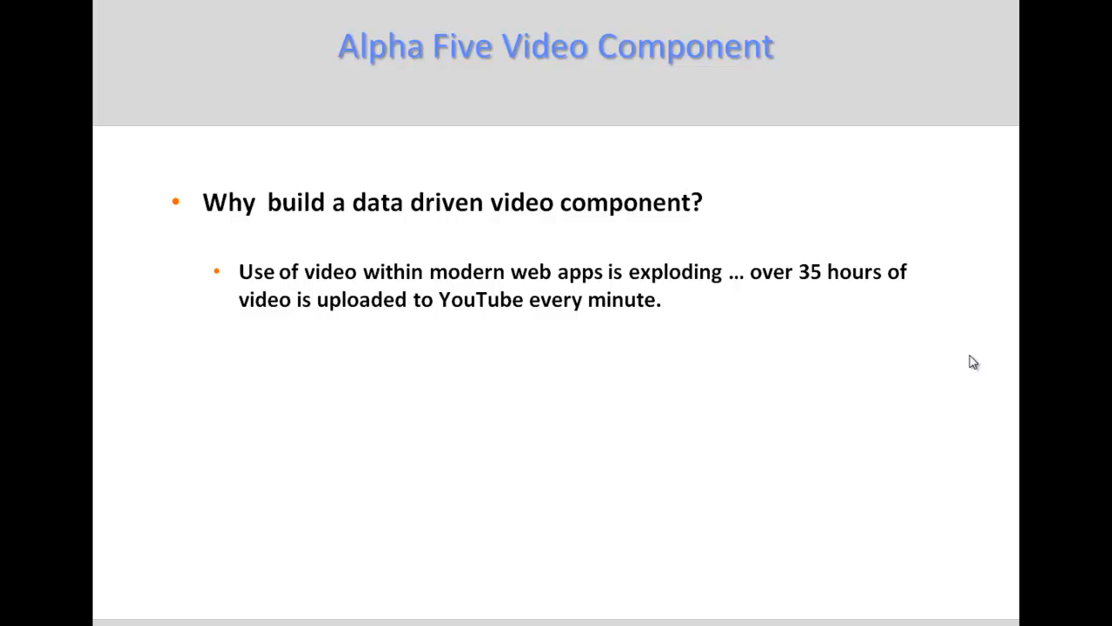
{"action": "mouse_move", "coordinate": [1032, 372]}
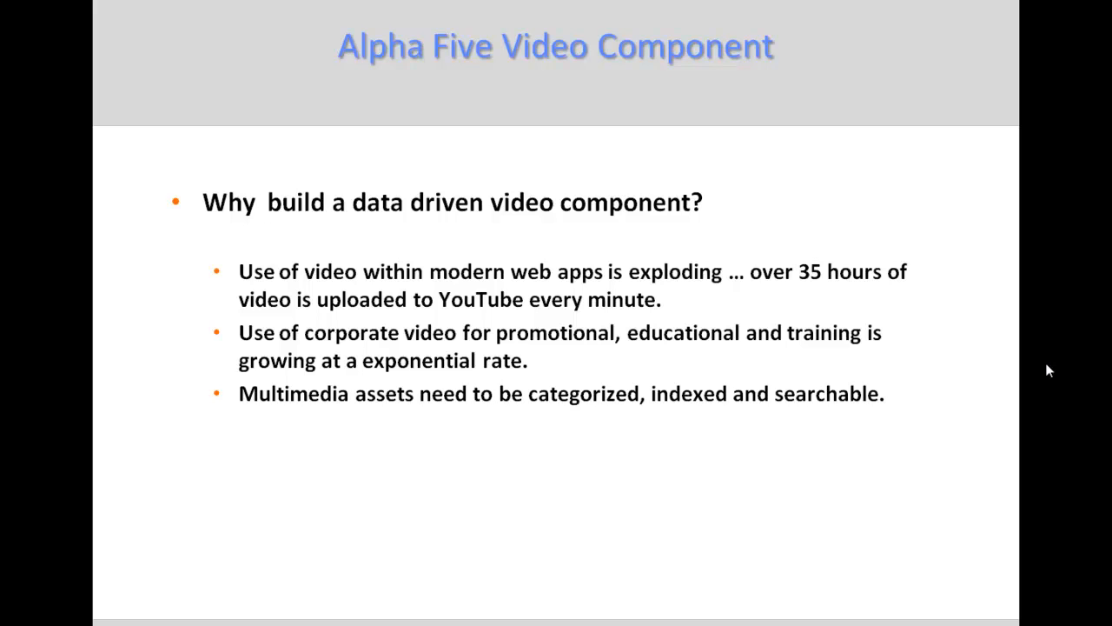
{"action": "mouse_move", "coordinate": [1051, 365]}
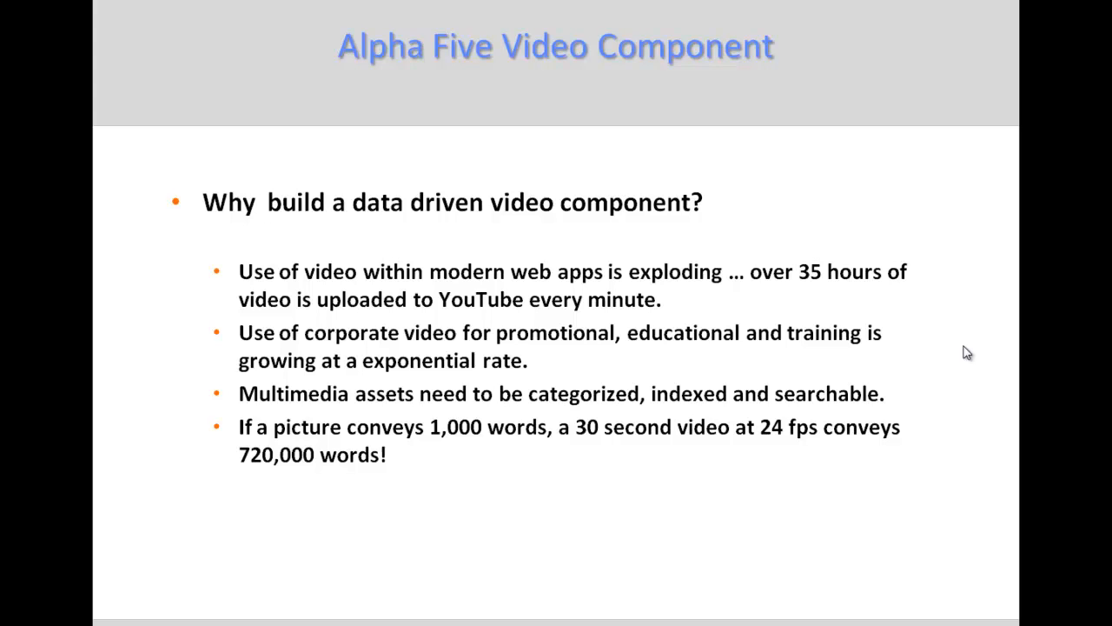
Advance the slideshow to the slide on HTML5 codec wars.
{"action": "key", "text": "right"}
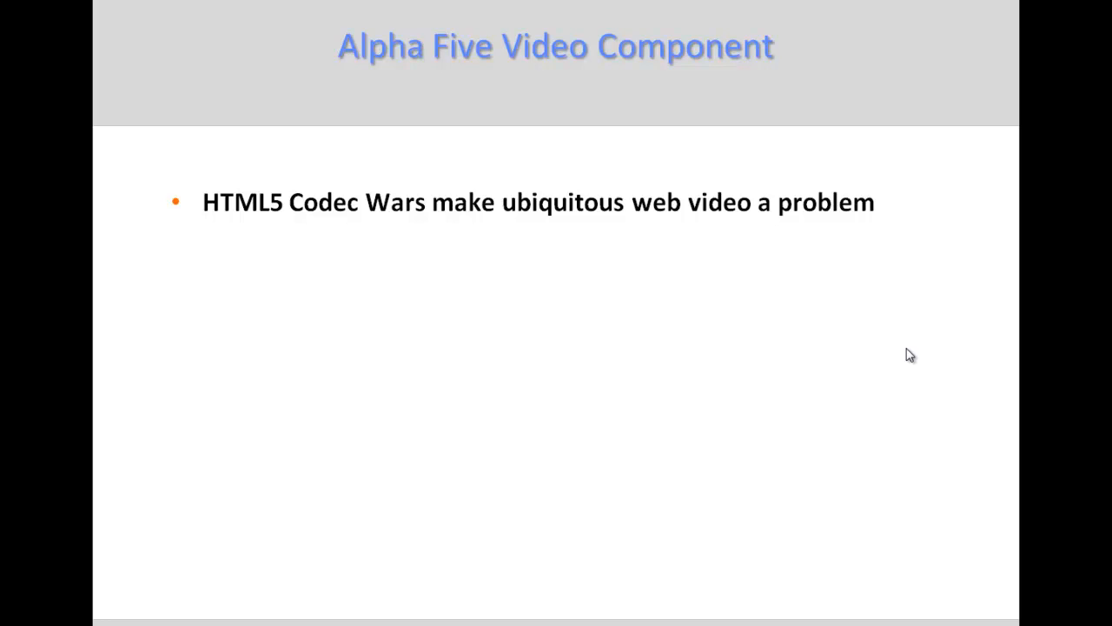